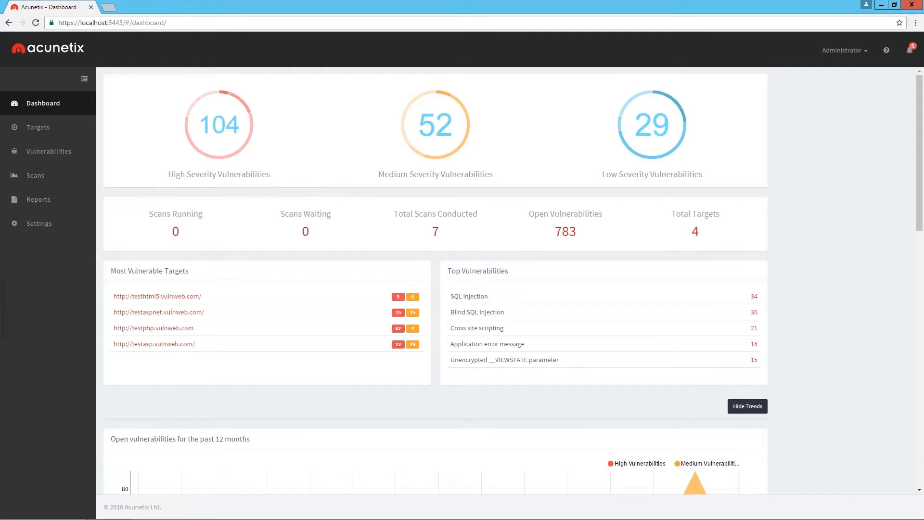
# Step: Add testphp.vulnweb.com as a target with the description 'Test PHP'
pyautogui.scroll(-3)
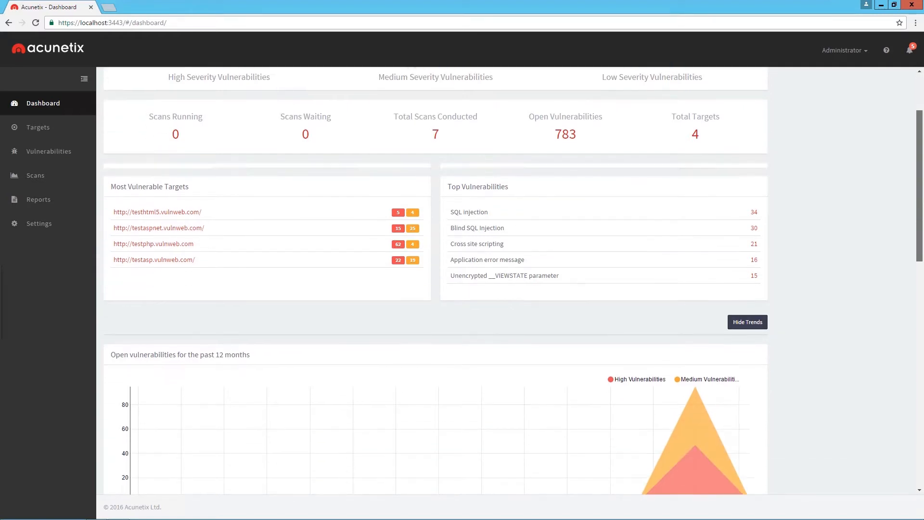
pyautogui.scroll(-3)
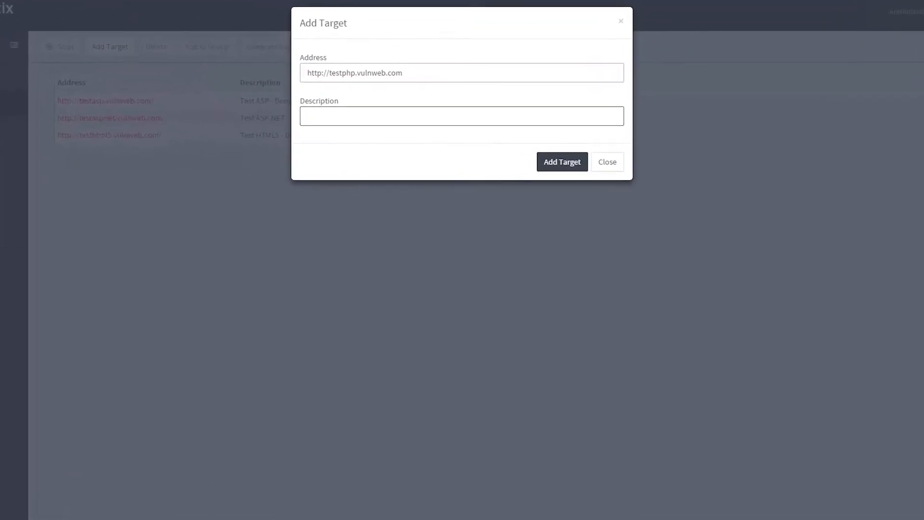
pyautogui.write('Test PHP')
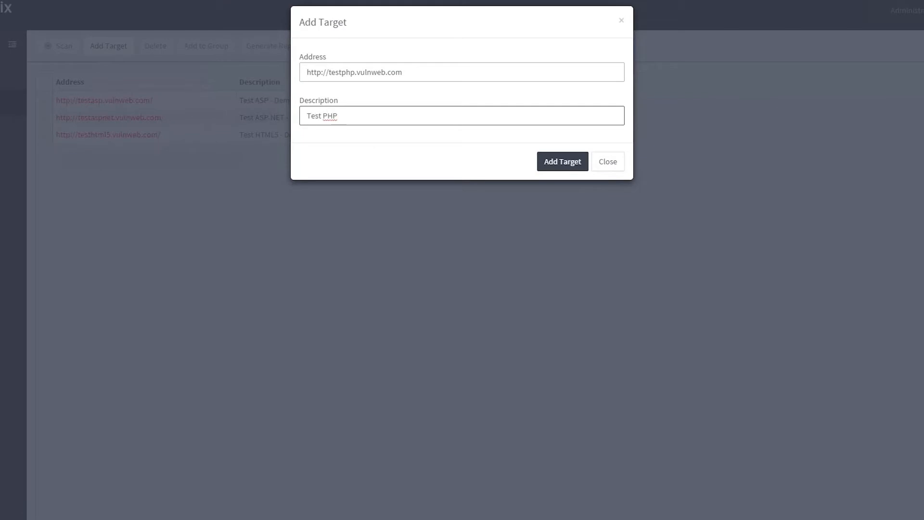
pyautogui.click(562, 161)
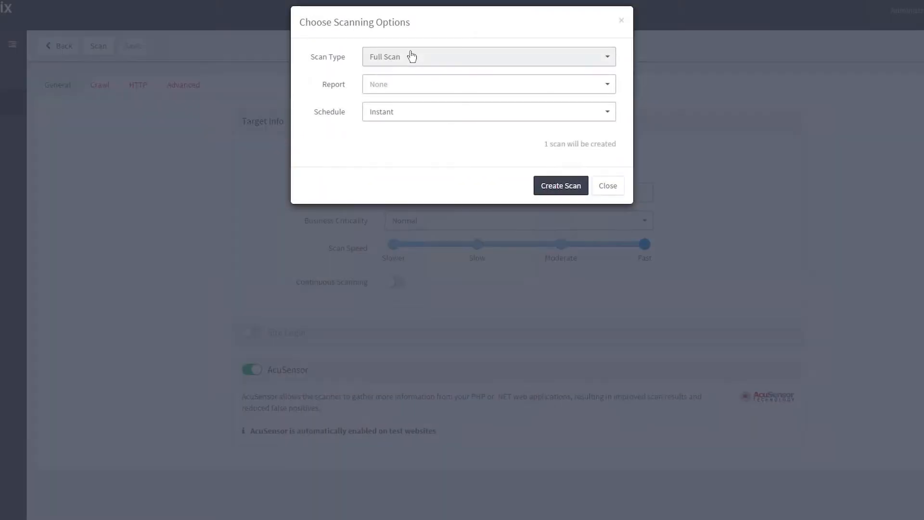
# Step: Schedule the target's scan for a future date instead of running it now
pyautogui.click(488, 111)
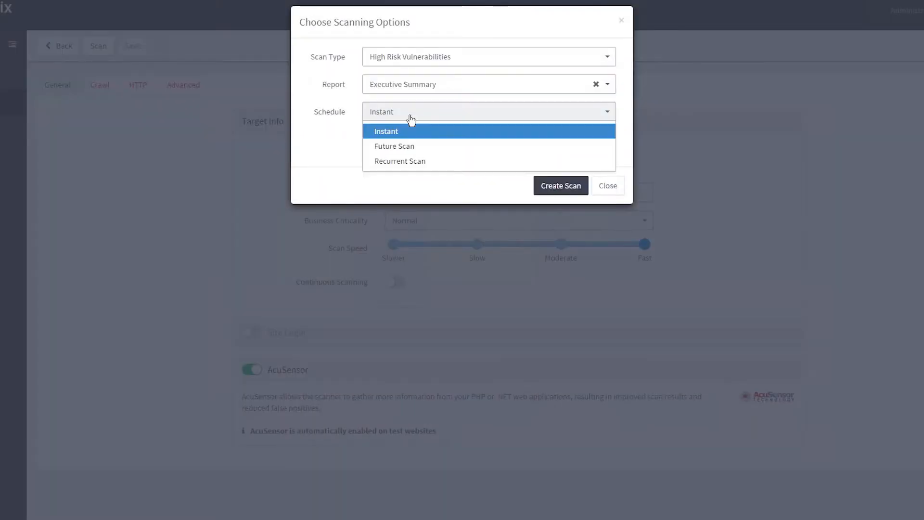
pyautogui.click(394, 147)
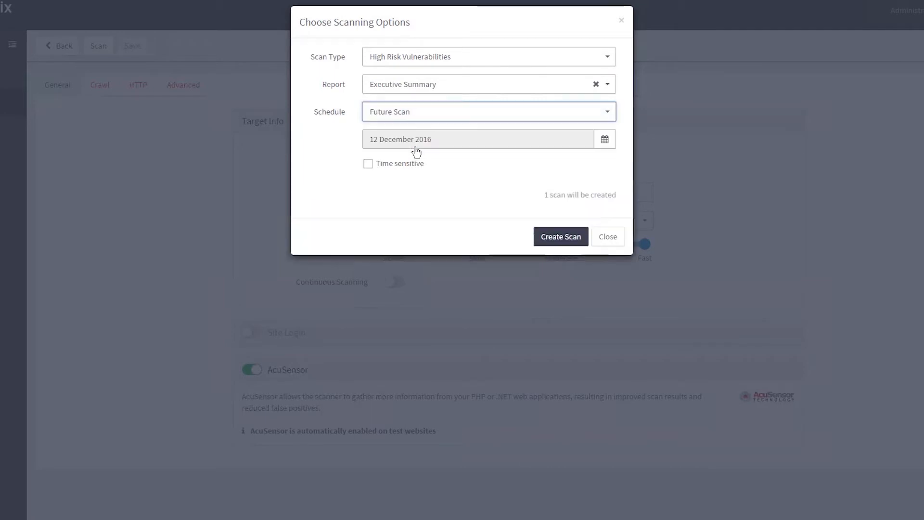
pyautogui.click(488, 112)
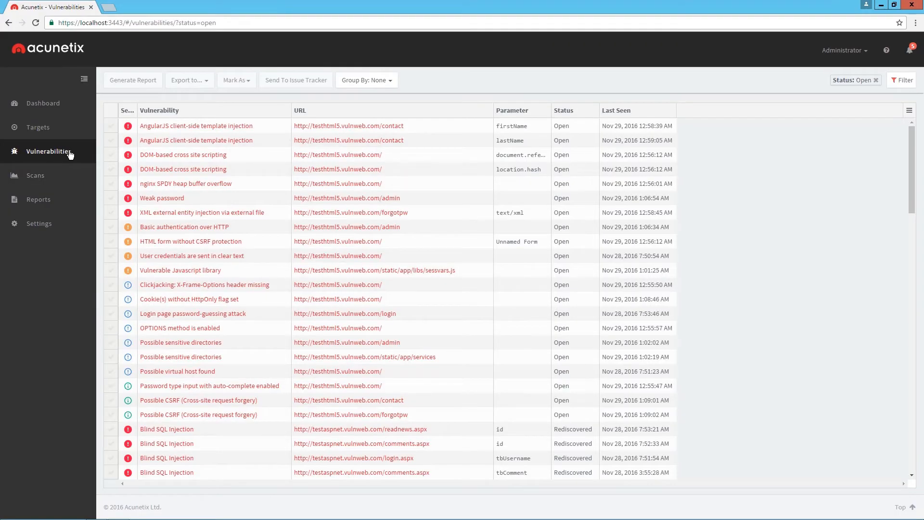
pyautogui.moveTo(901, 81)
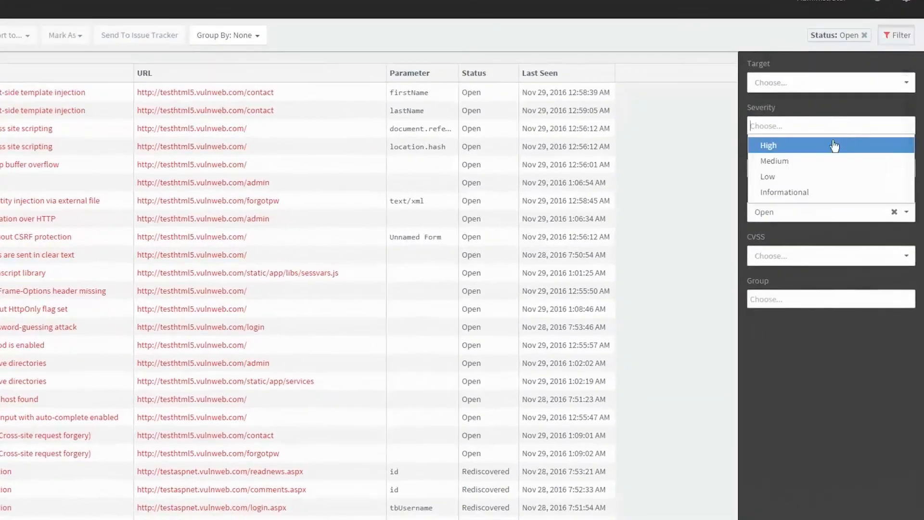
# Step: Add High severity to the vulnerability filter and refine the remaining filter options
pyautogui.click(773, 161)
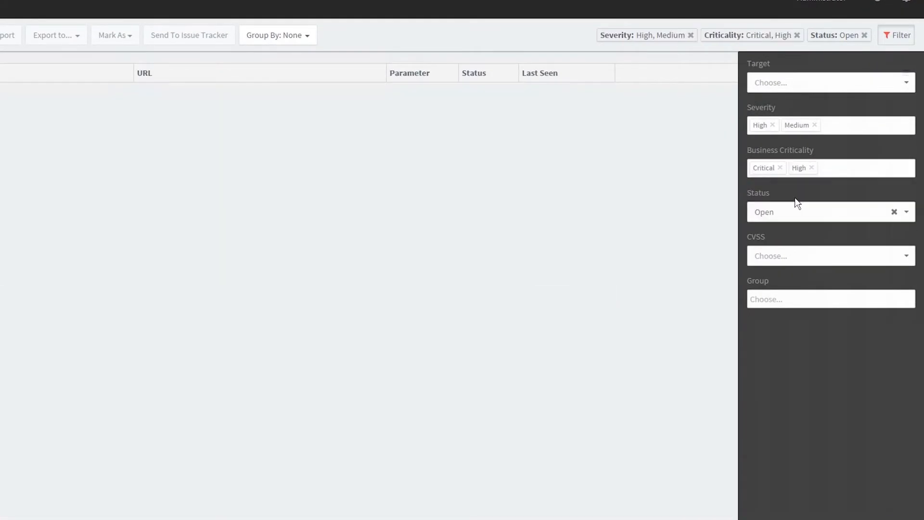
pyautogui.click(825, 298)
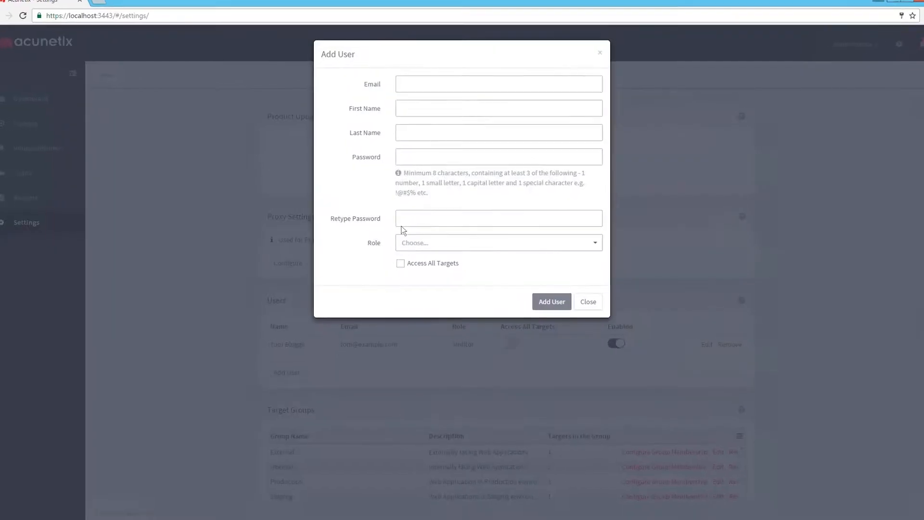
# Step: Start typing the new user's details, entering 'Joh' for the name
pyautogui.write('john@example.com')
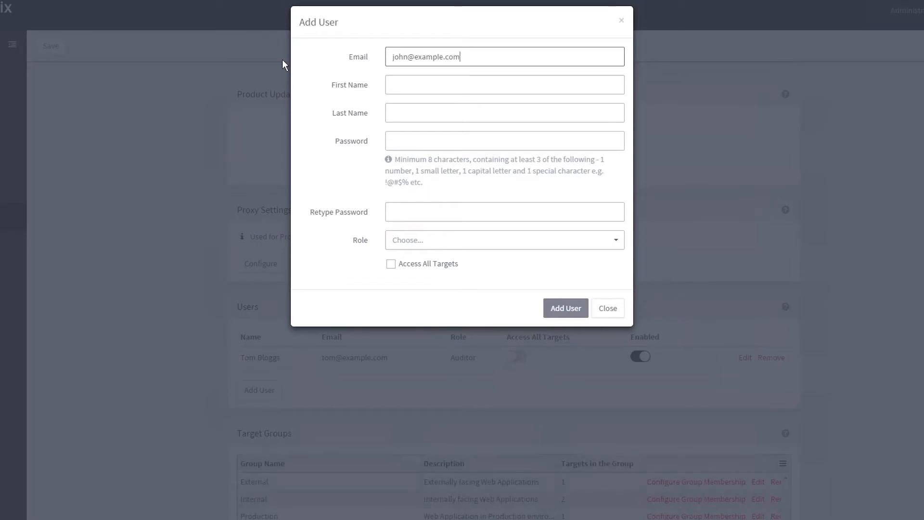
pyautogui.write('Joh')
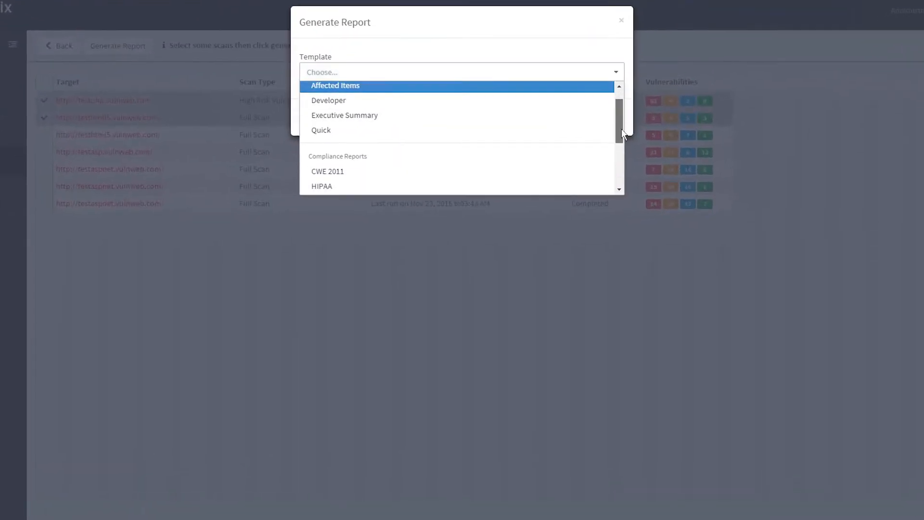
# Step: Generate a PCI DSS 3.2 report for the two scans and download it
pyautogui.click(335, 86)
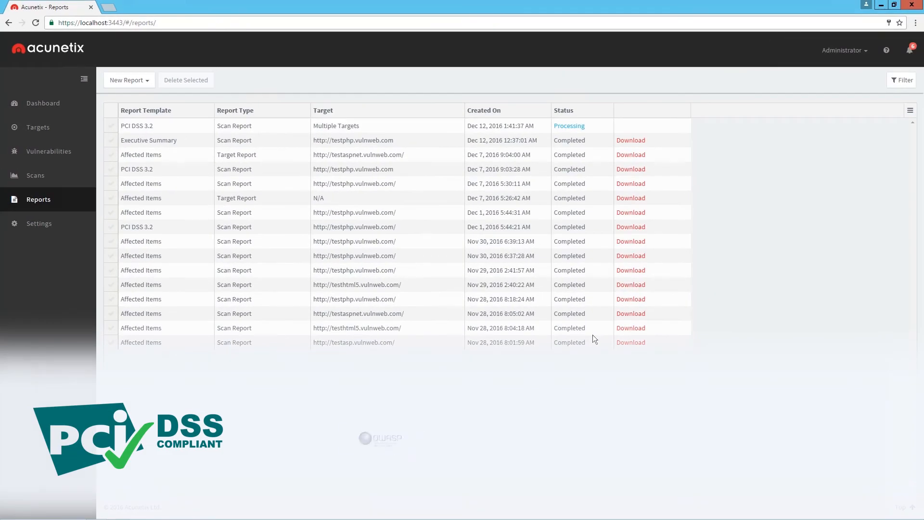
pyautogui.click(630, 125)
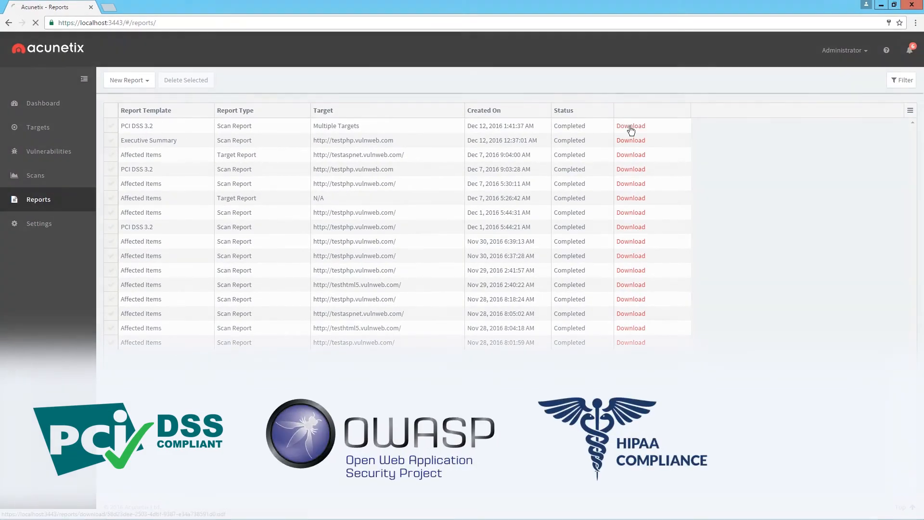
pyautogui.click(630, 126)
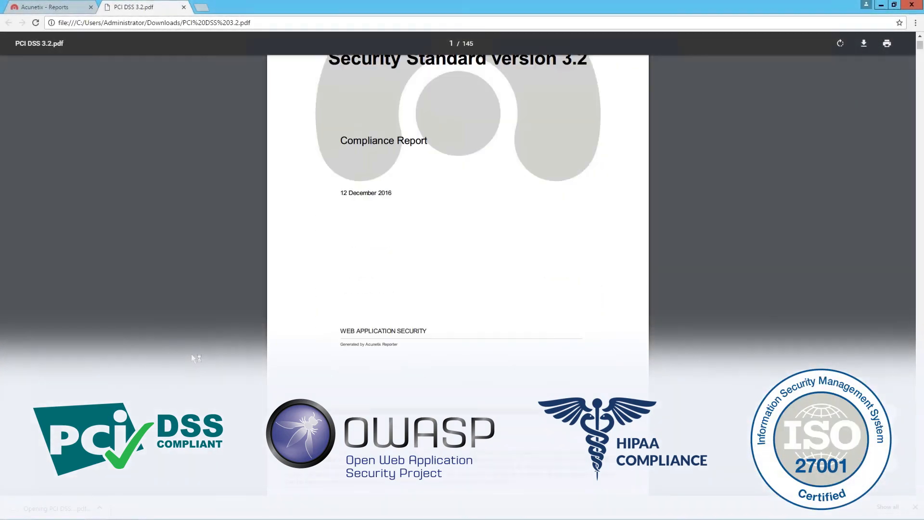
pyautogui.click(48, 7)
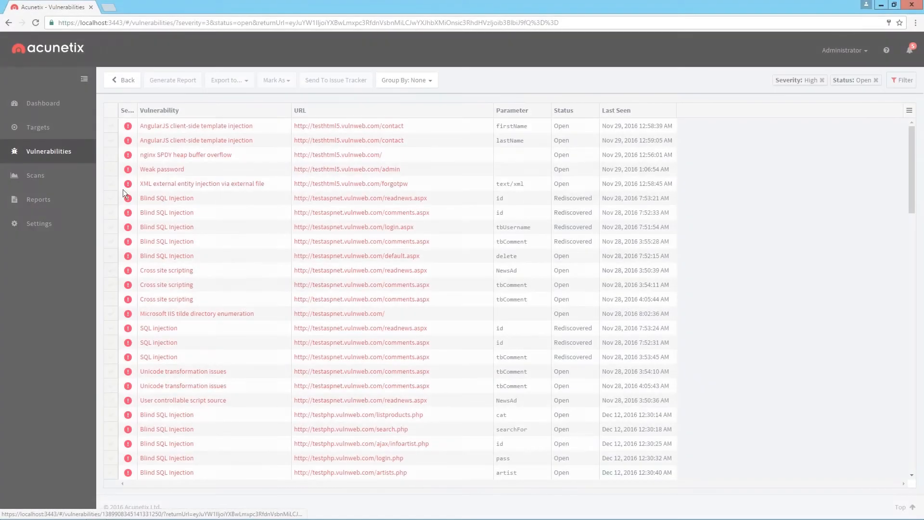
# Step: Export the XML external entity injection finding to Imperva SecureSphere WAF format
pyautogui.click(111, 184)
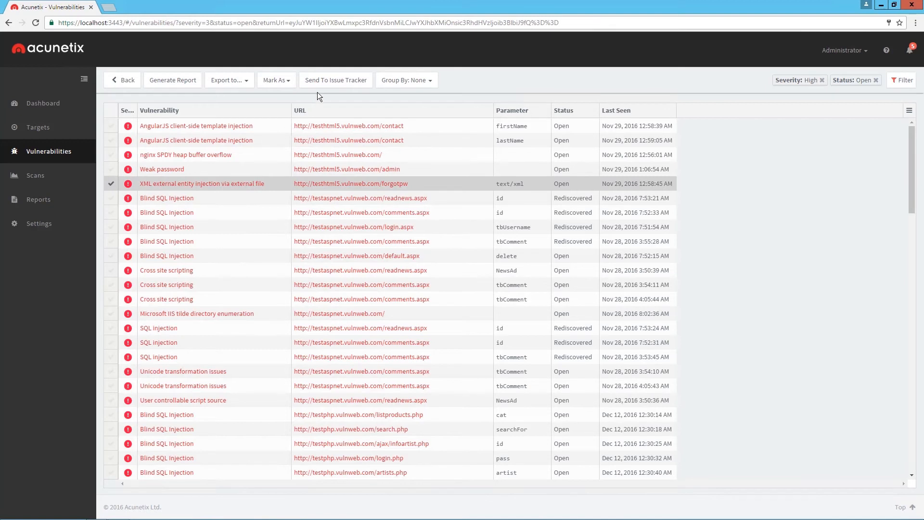
pyautogui.click(335, 80)
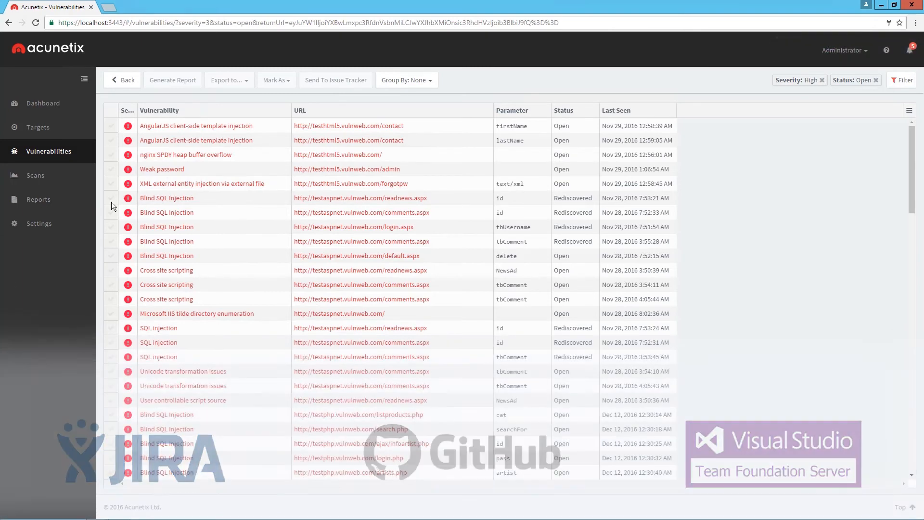
pyautogui.click(111, 183)
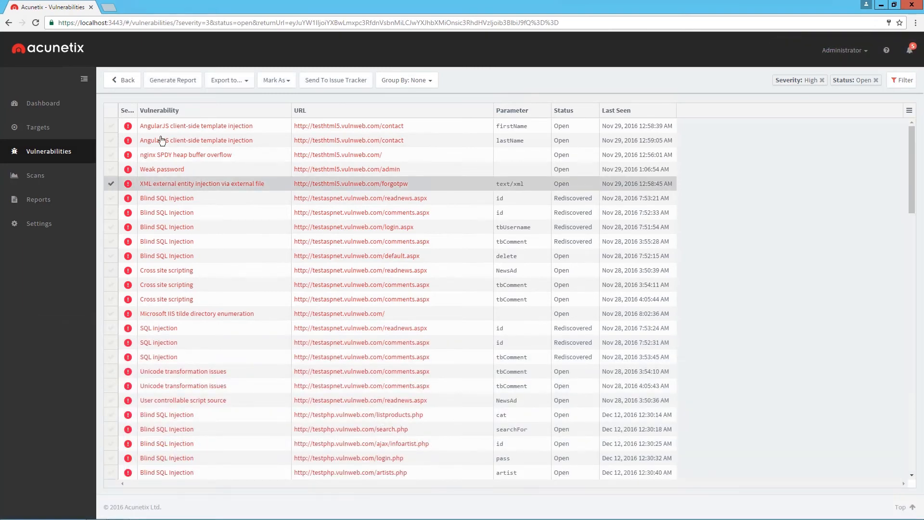
pyautogui.click(227, 80)
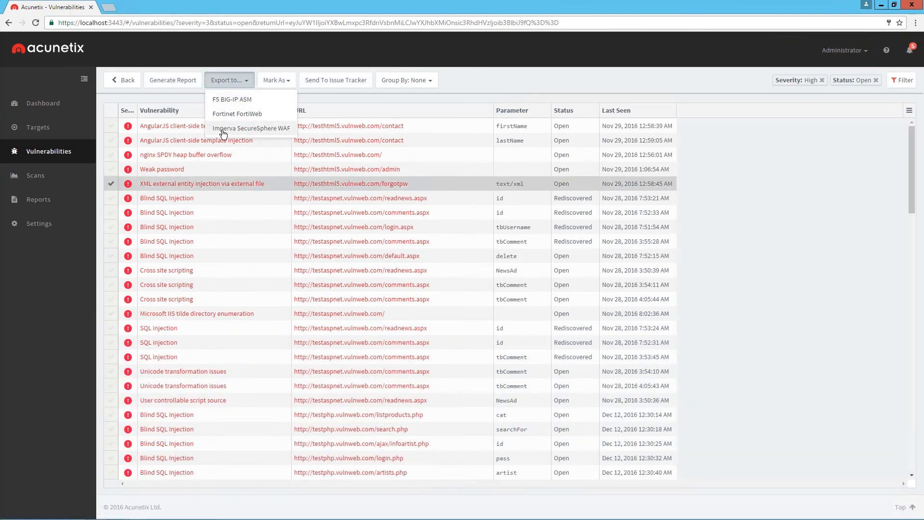
pyautogui.click(251, 128)
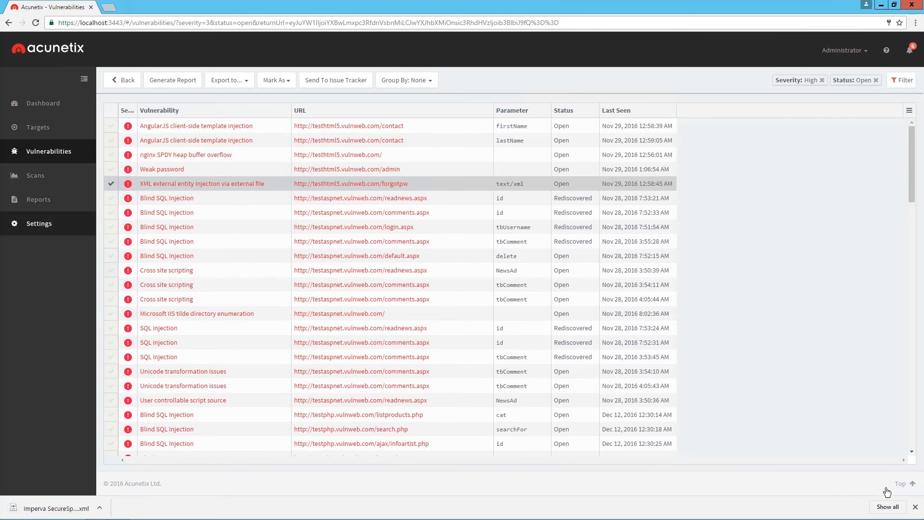
pyautogui.scroll(-3)
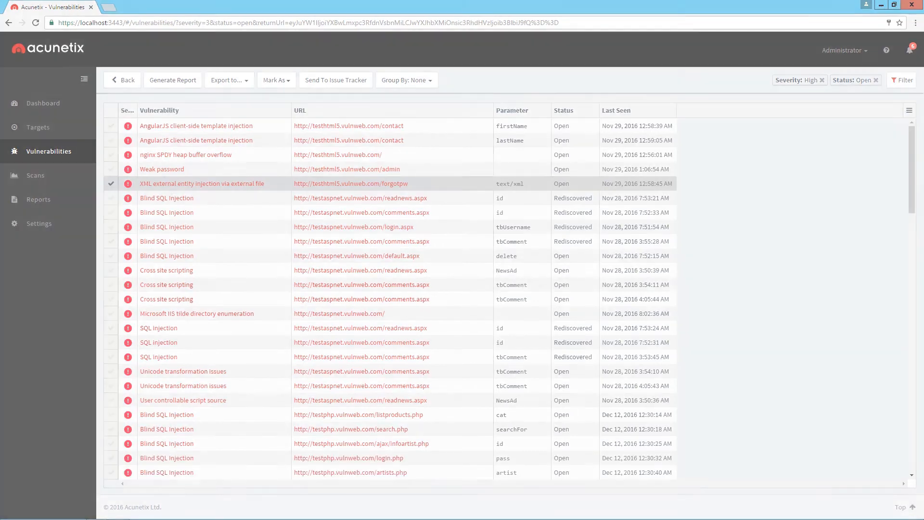